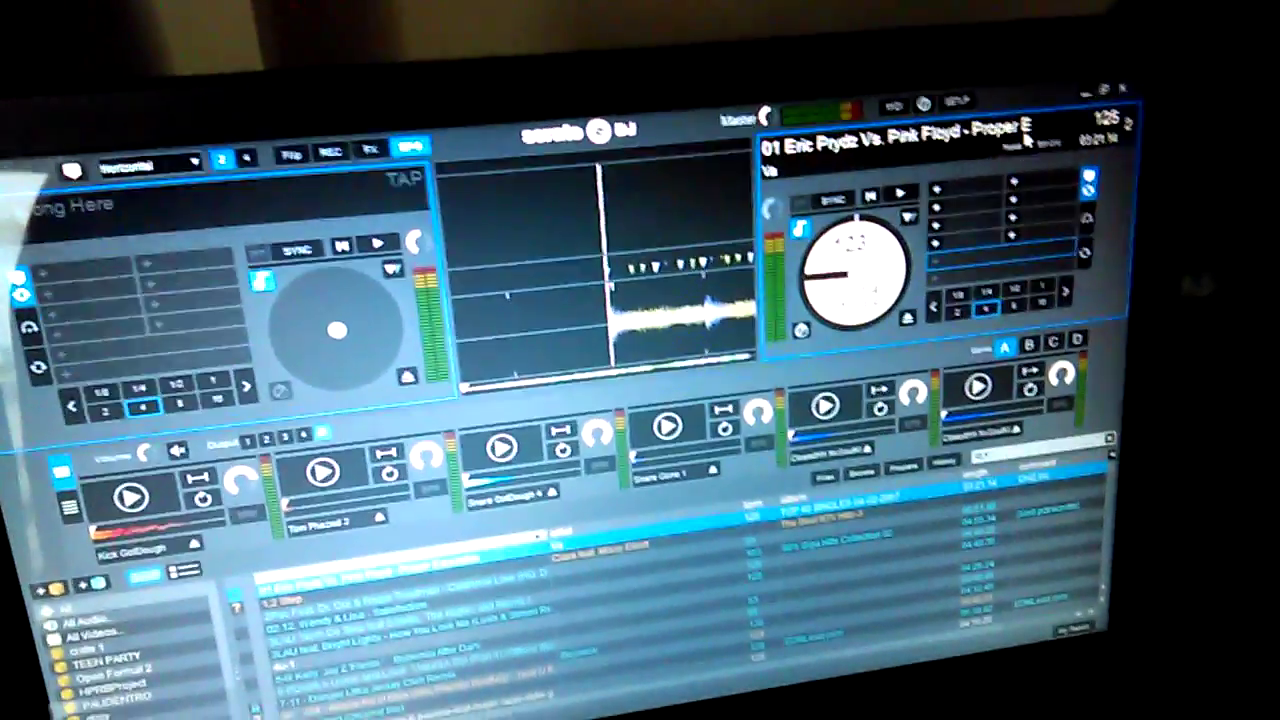
# Enter MIDI assign mode and select the deck's skip-forward control for mapping to a controller pad.
pyautogui.click(976, 82)
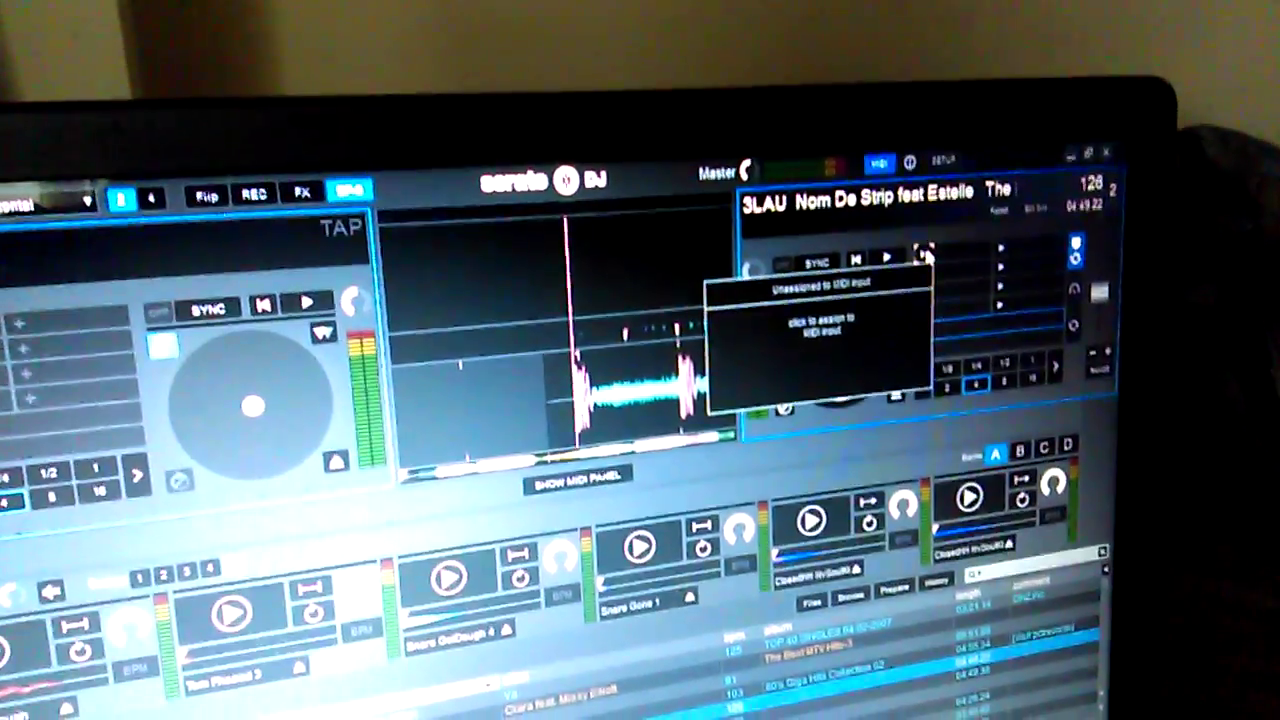
pyautogui.click(924, 252)
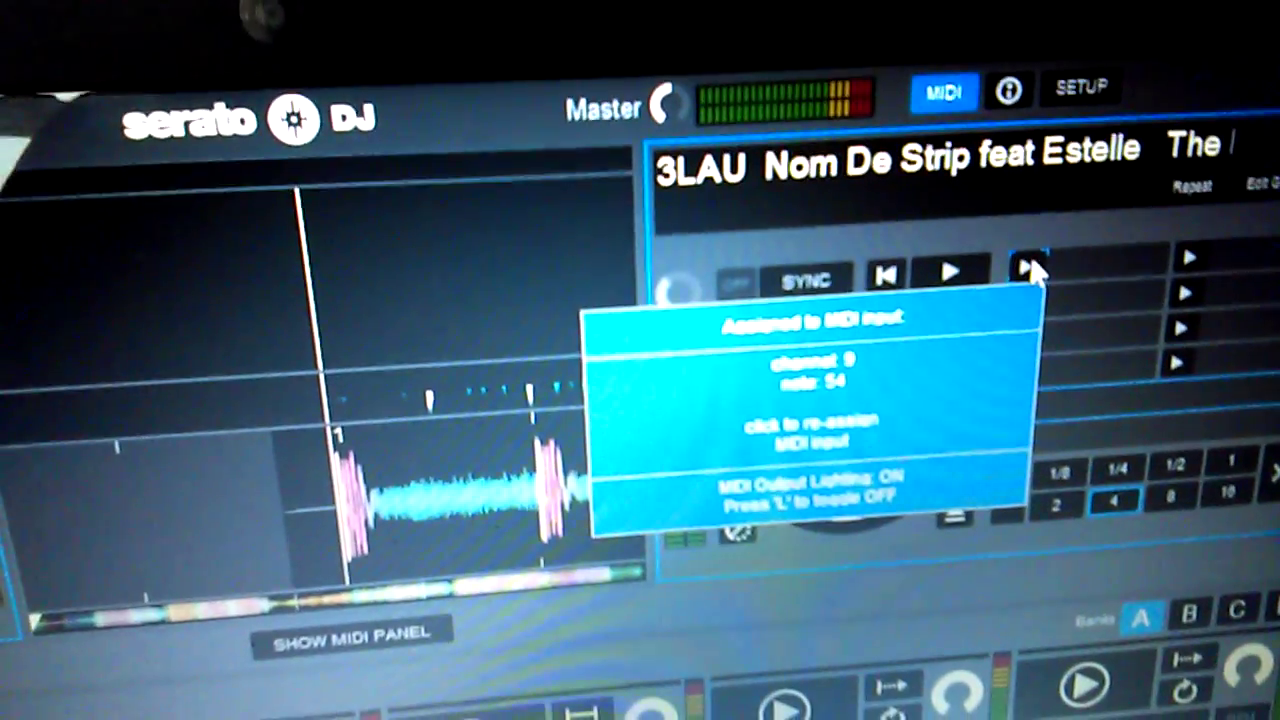